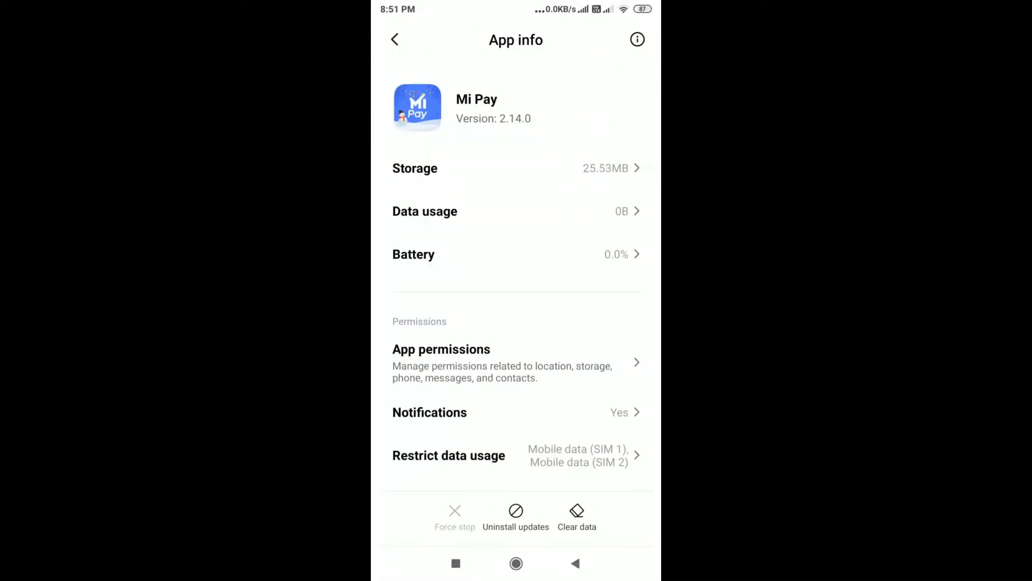
# - Scroll through the Mi Pay App info page before returning to the home screen
pyautogui.scroll(-3)
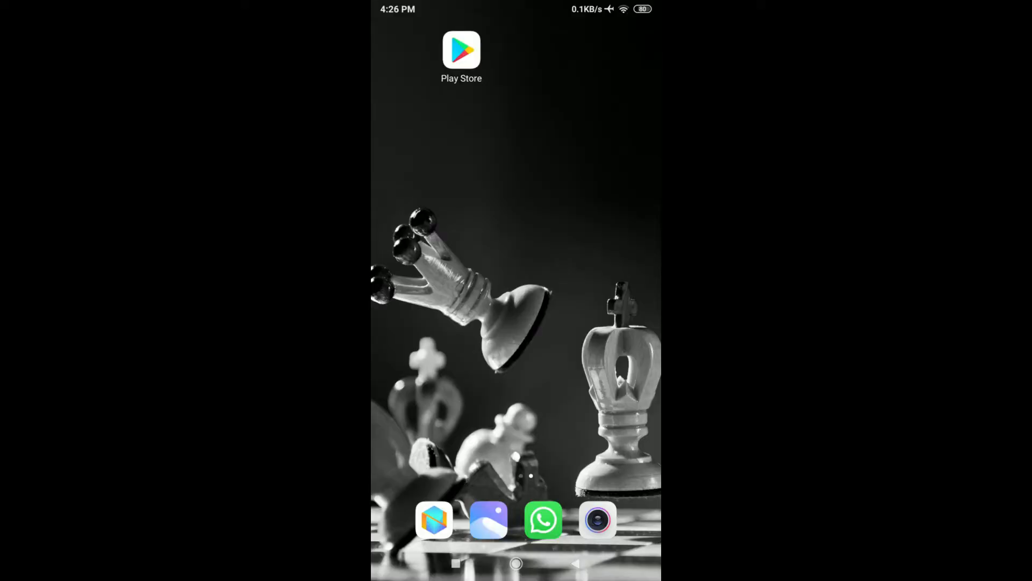
# - Search Play Store for 'redmi system manager' and view the Redmi System manager details page
pyautogui.click(461, 50)
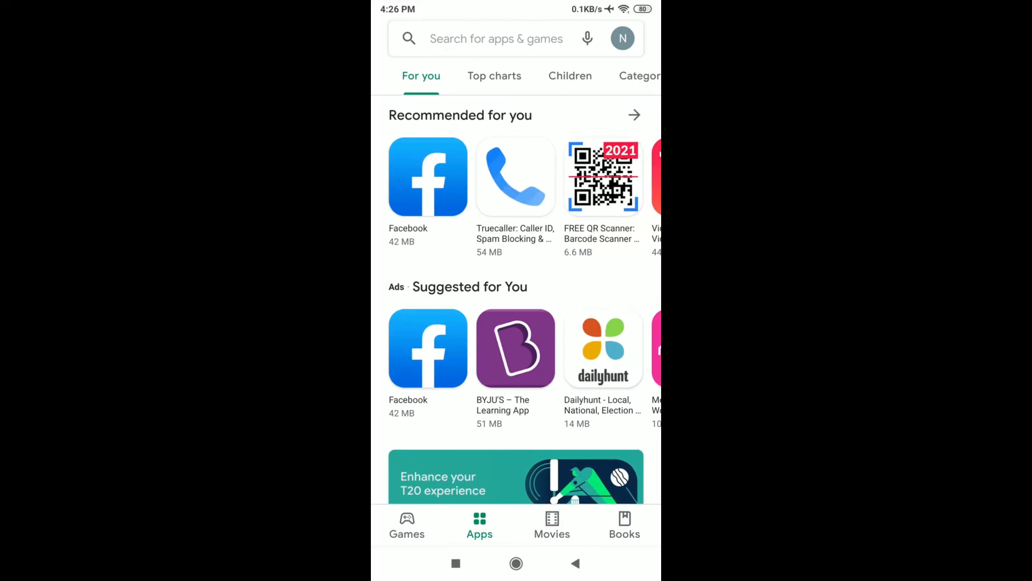
pyautogui.click(495, 39)
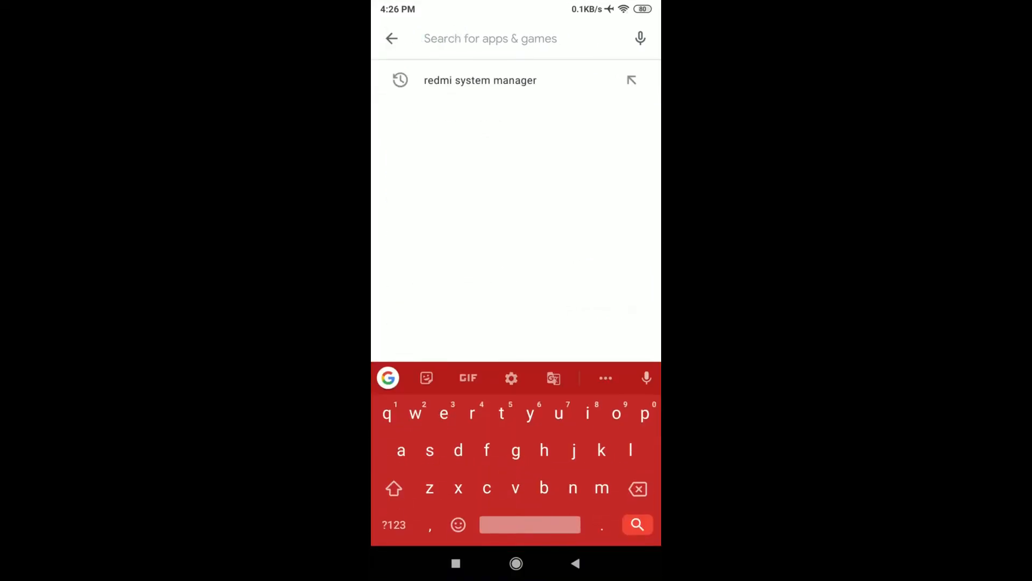
pyautogui.click(480, 80)
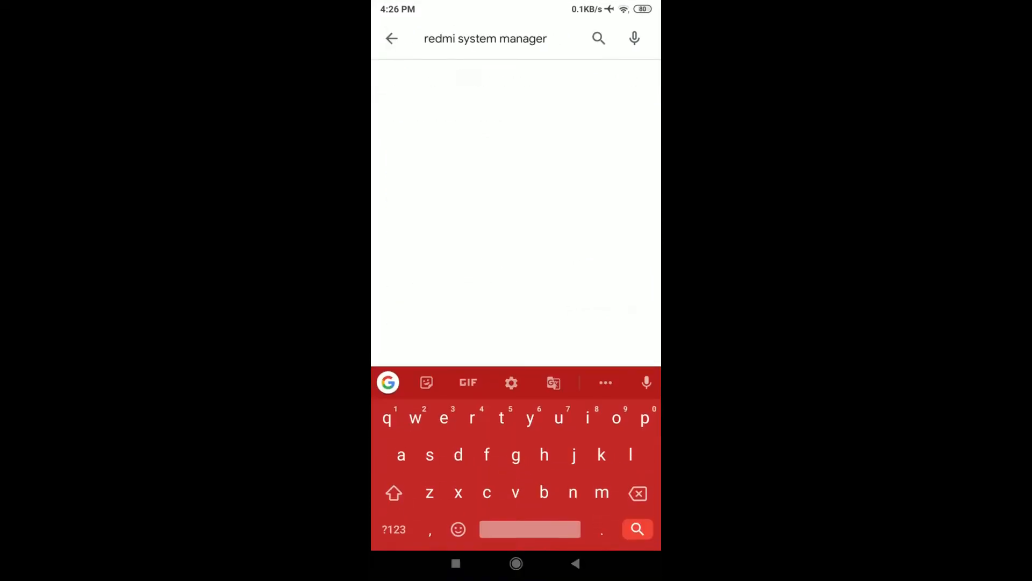
pyautogui.click(636, 529)
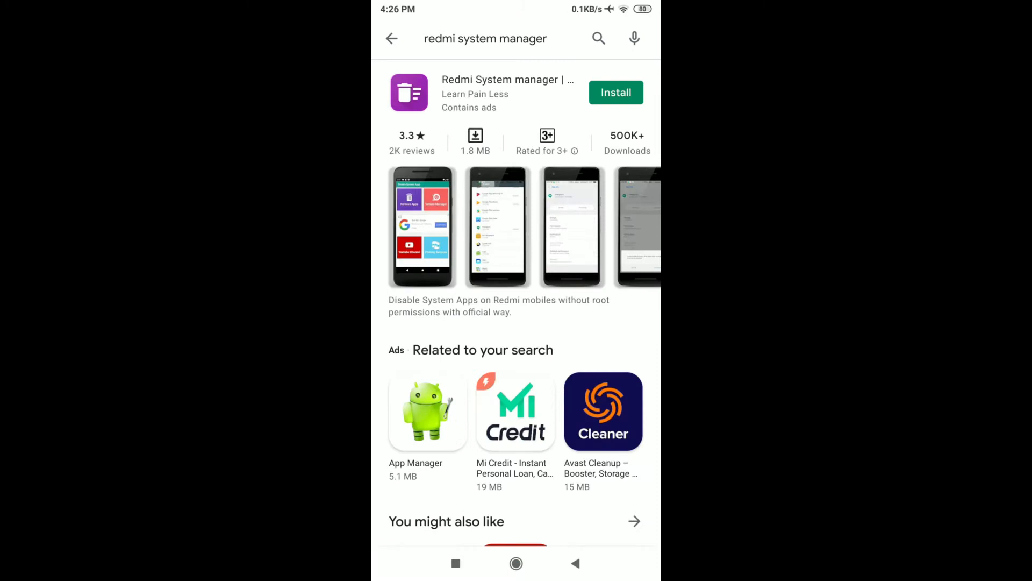
pyautogui.click(506, 92)
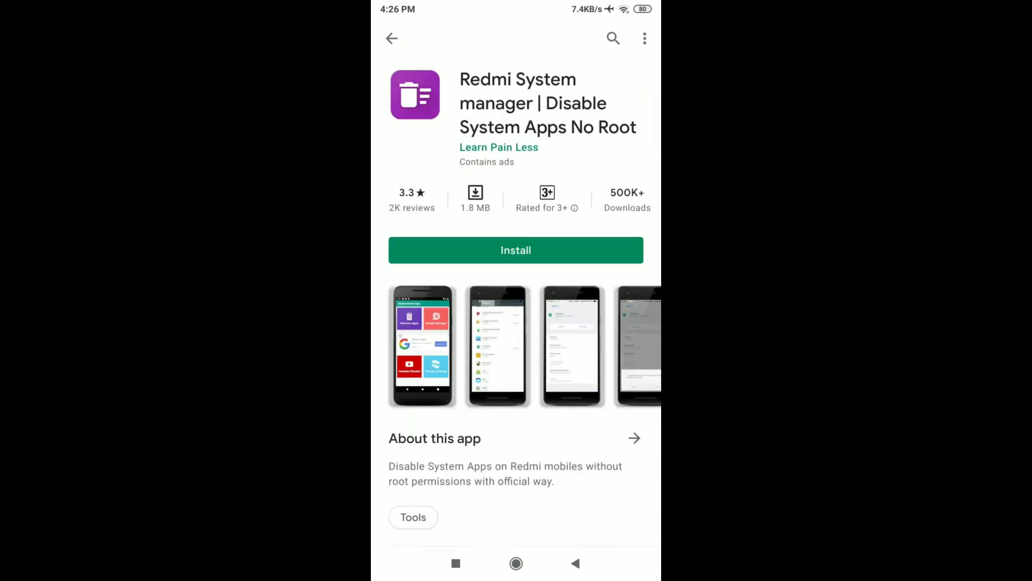
# - Install Redmi System manager and launch it to its Disable System Apps home screen
pyautogui.click(515, 249)
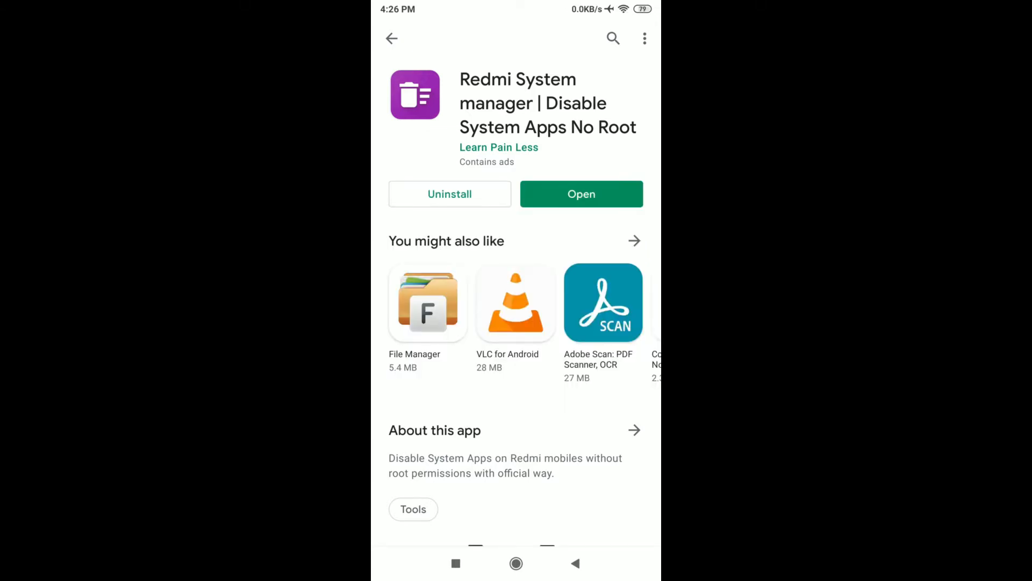
pyautogui.click(582, 193)
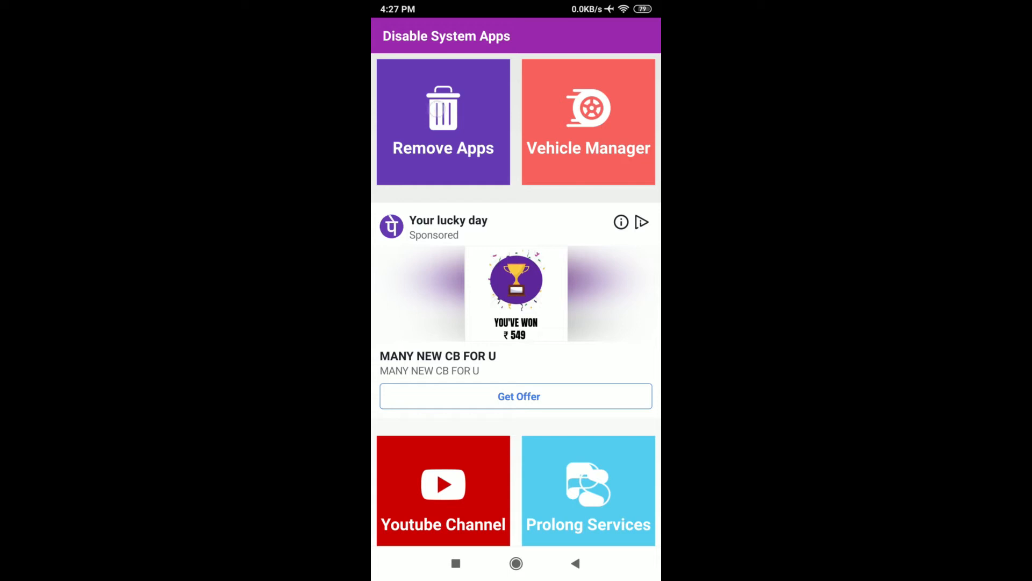
# - Go to Remove Apps and reach Mi Pay's App info page, still marked Installed
pyautogui.click(442, 121)
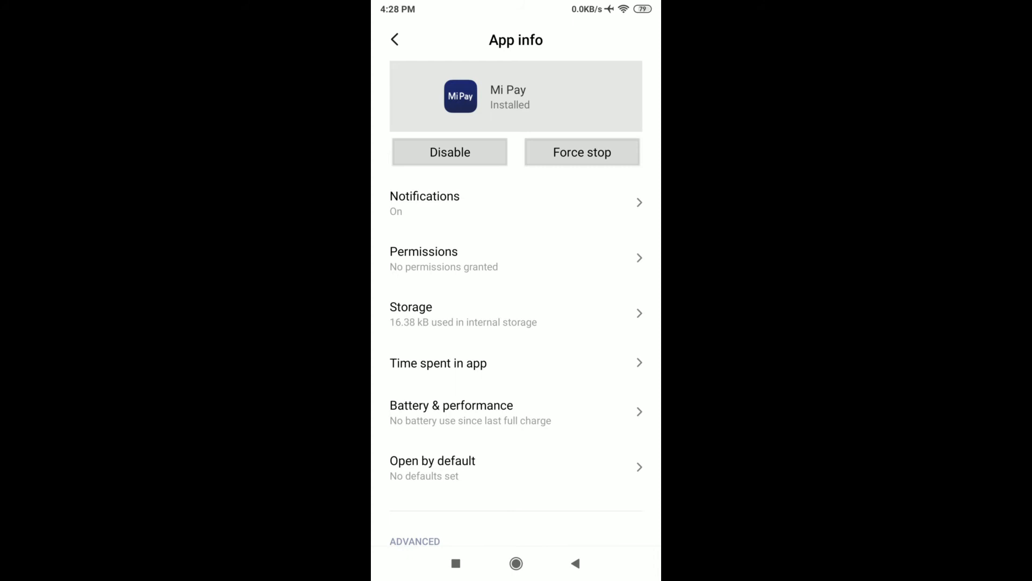
# - Disable Mi Pay and confirm the warning so its status reads Disabled
pyautogui.click(449, 152)
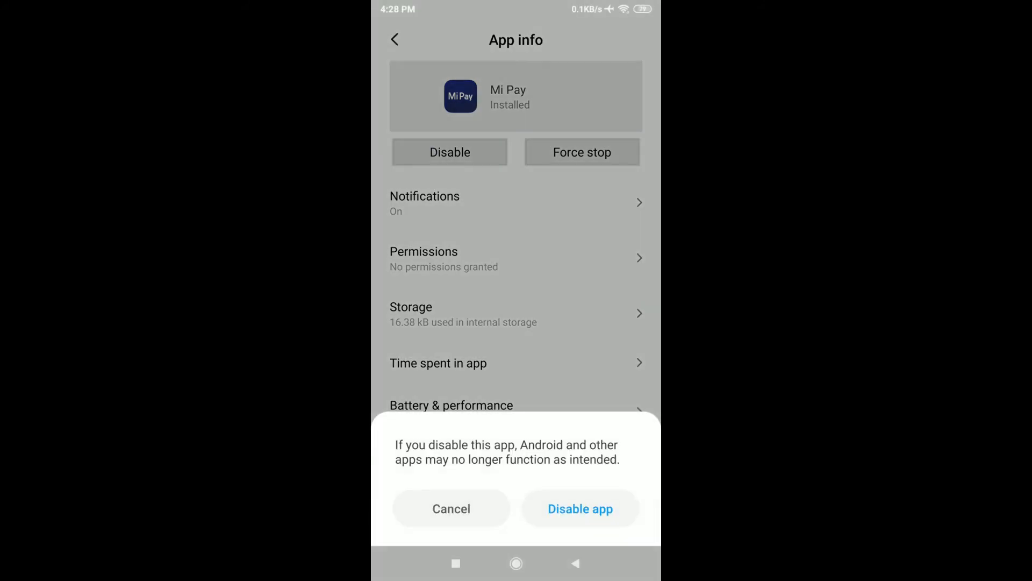
pyautogui.click(579, 509)
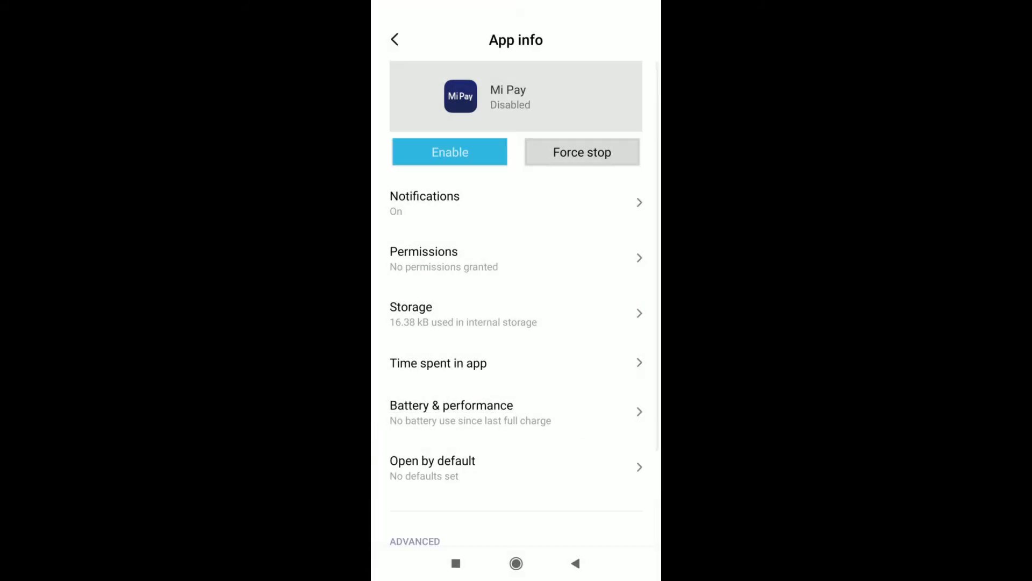